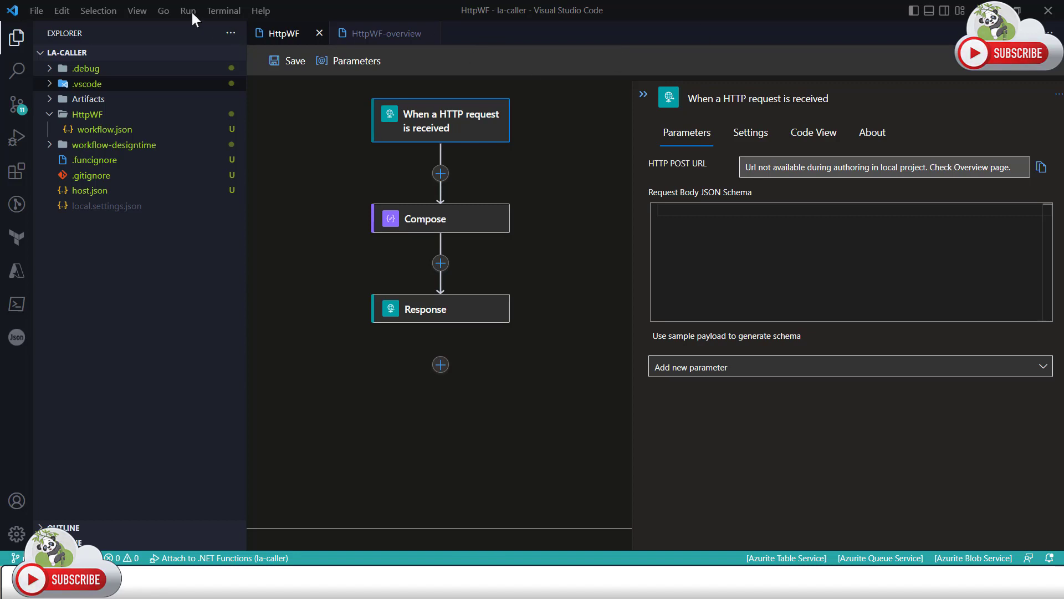
Start debugging the la-caller logic app project from the Run menu
click(189, 10)
text(azu)
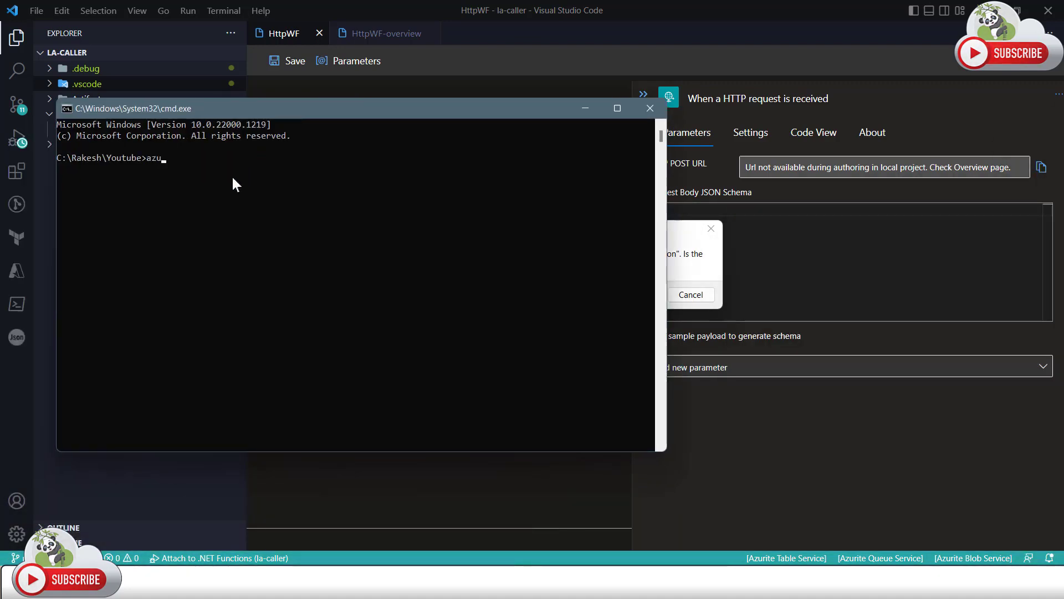
Run azurite in cmd so Blob, Queue and Table listen locally, dismissing the storage warning
text(rite)
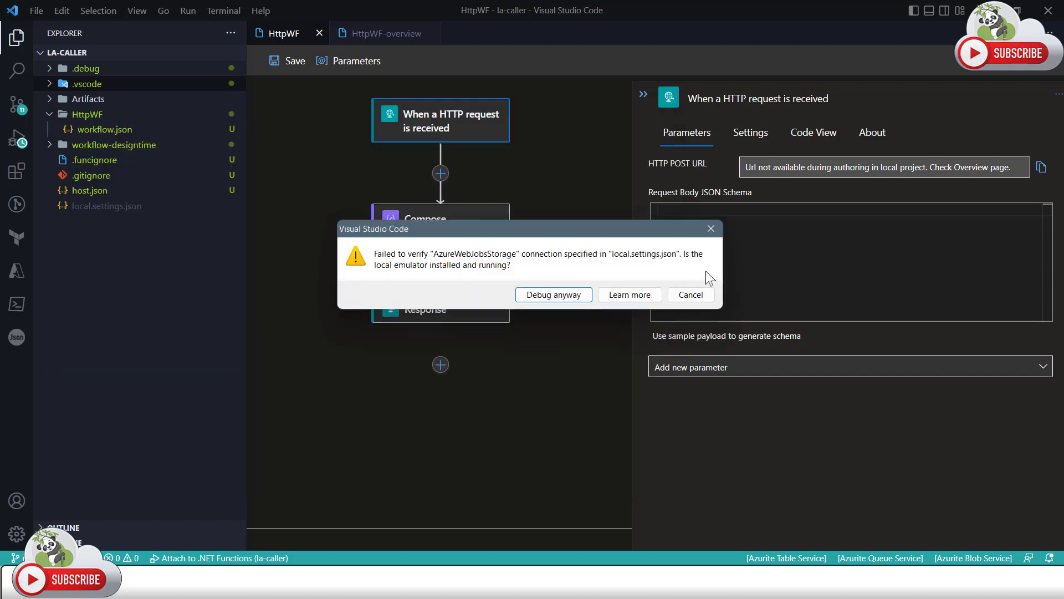
click(690, 294)
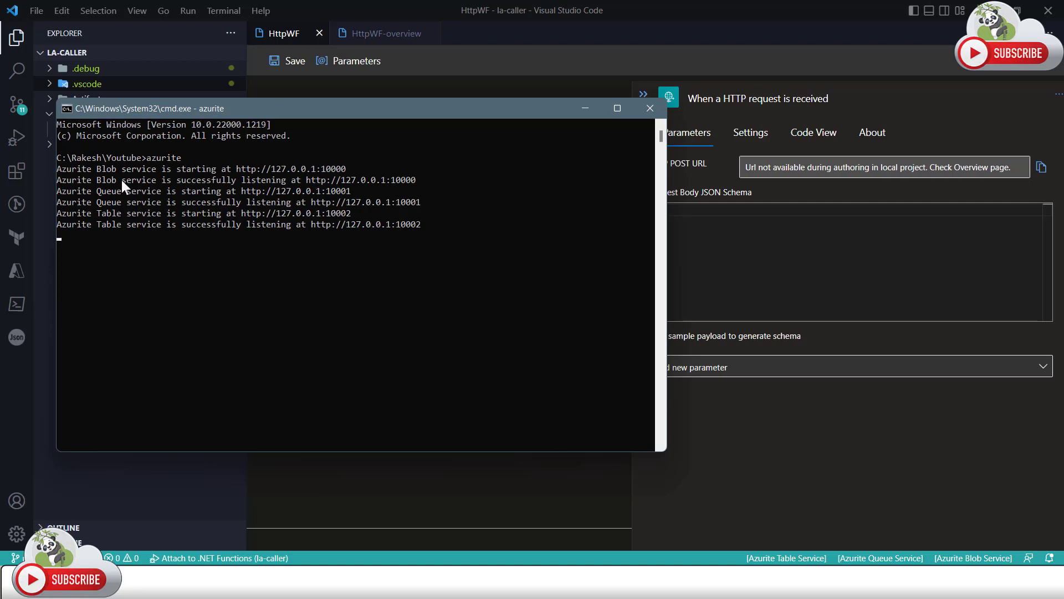
mouse_move(406, 118)
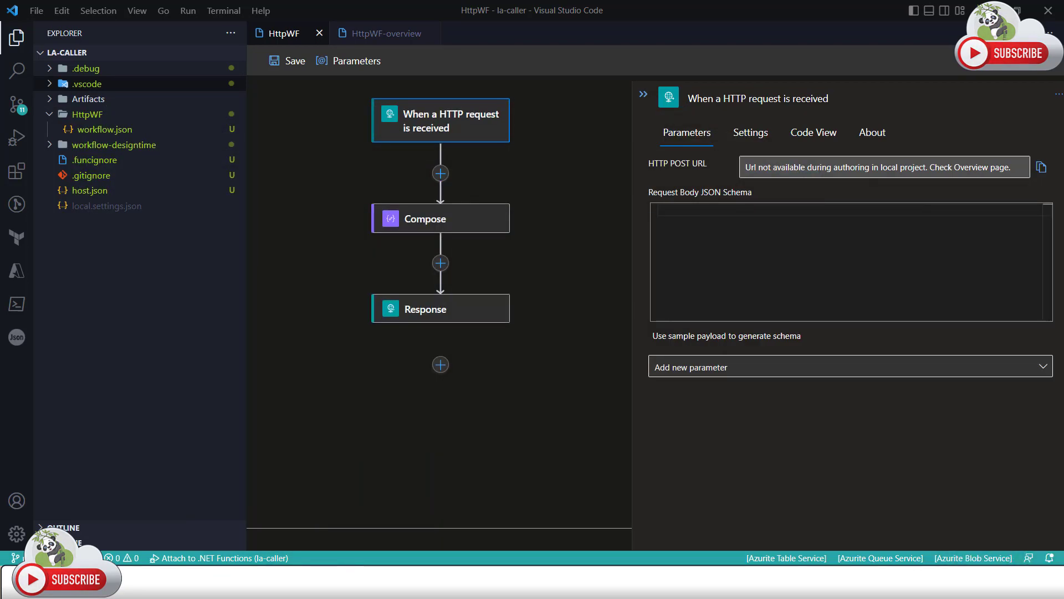
mouse_move(171, 45)
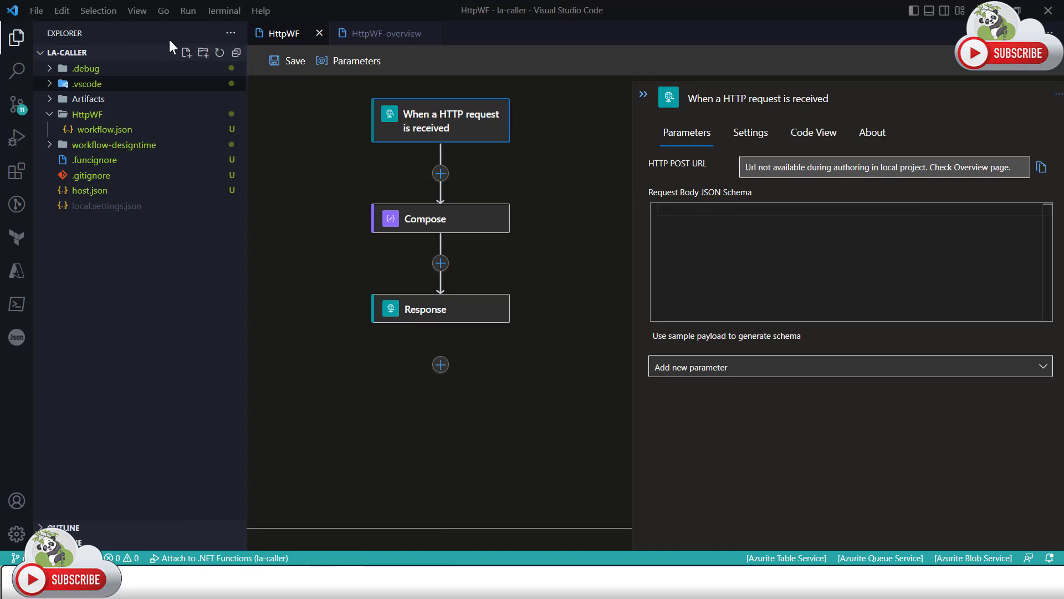
mouse_move(189, 10)
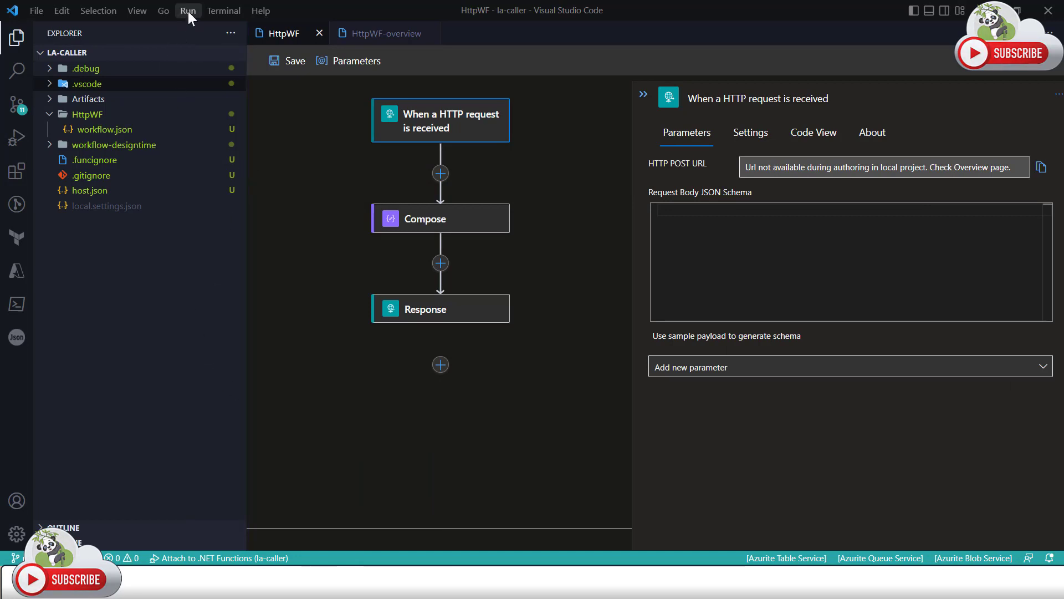
mouse_move(356, 319)
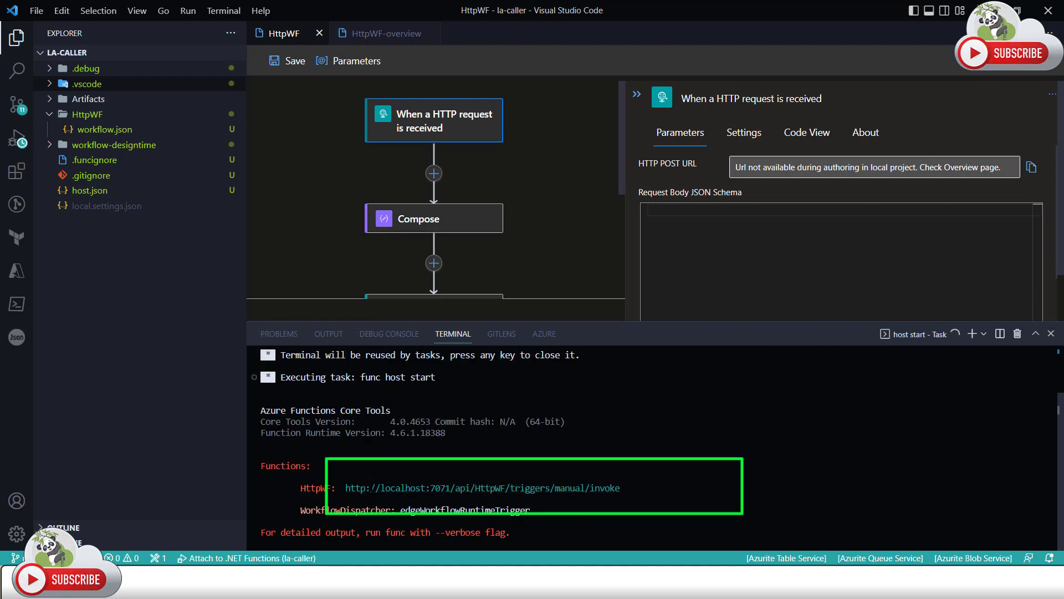
Note port 7071 in the output and show the HttpWF workflow.json overview
double_click(440, 488)
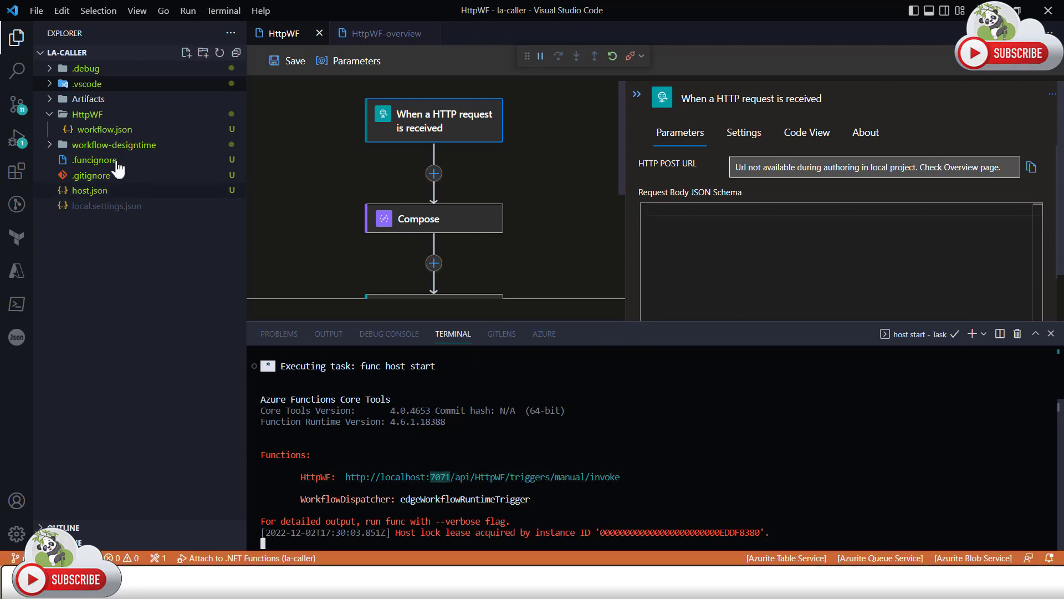
mouse_move(114, 132)
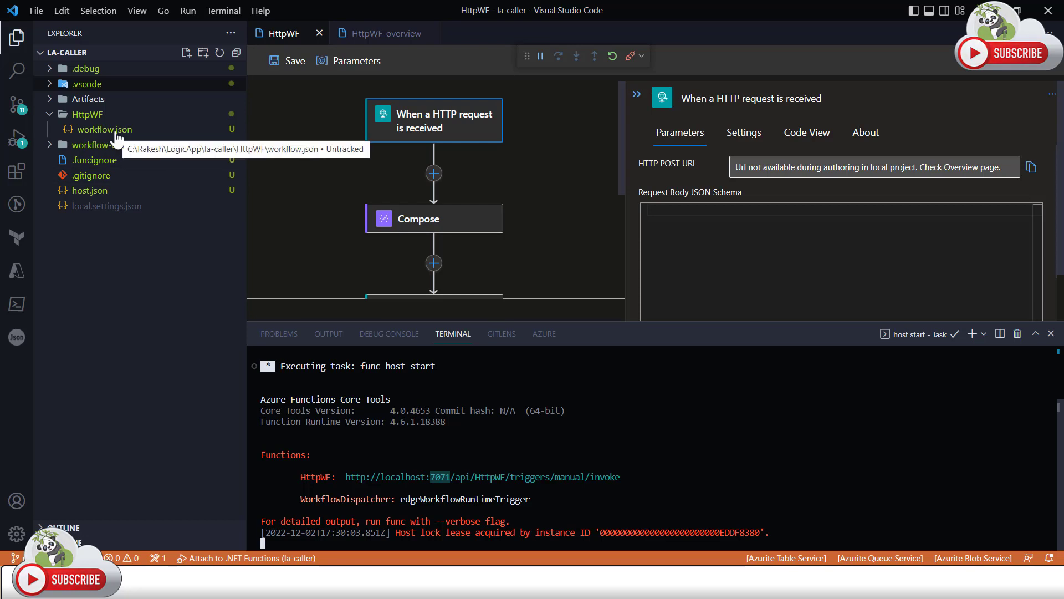
right_click(105, 128)
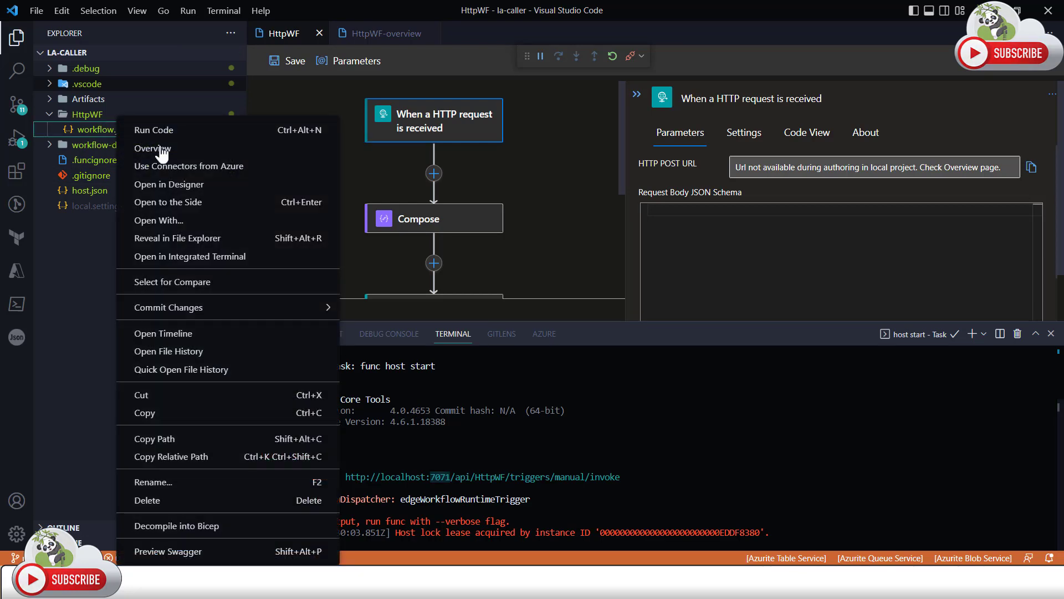
click(152, 148)
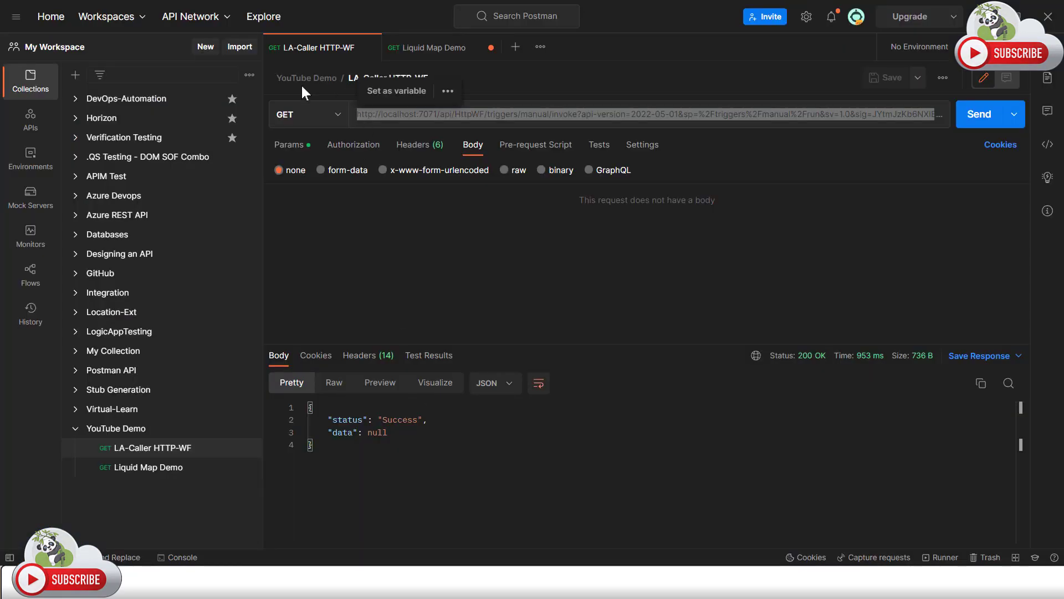
Resend the HttpWF 7071 request after the 401 with the fresh callback signature to get 200 Success
click(987, 114)
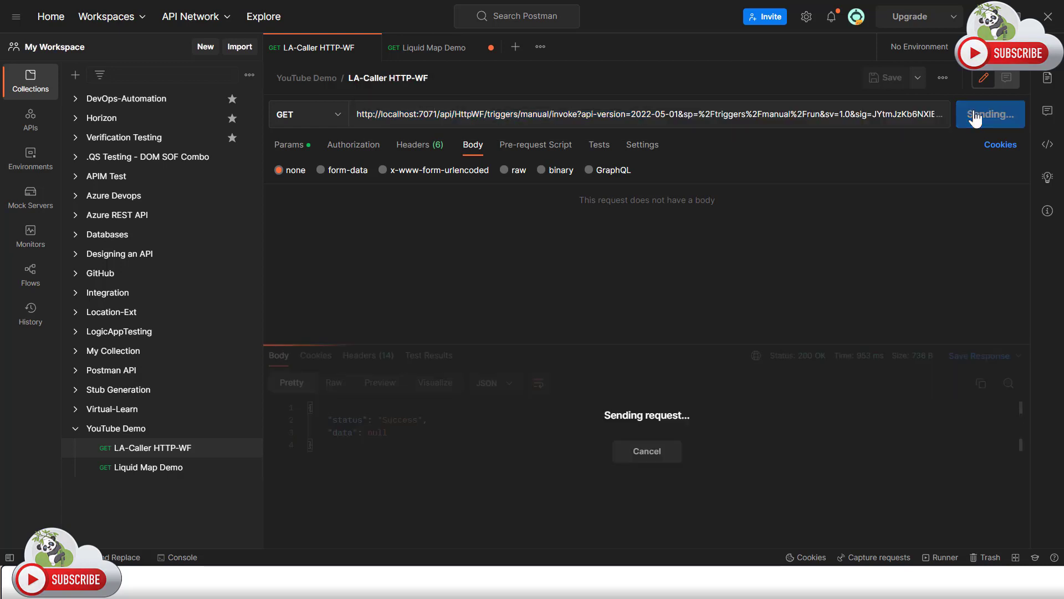
mouse_move(631, 337)
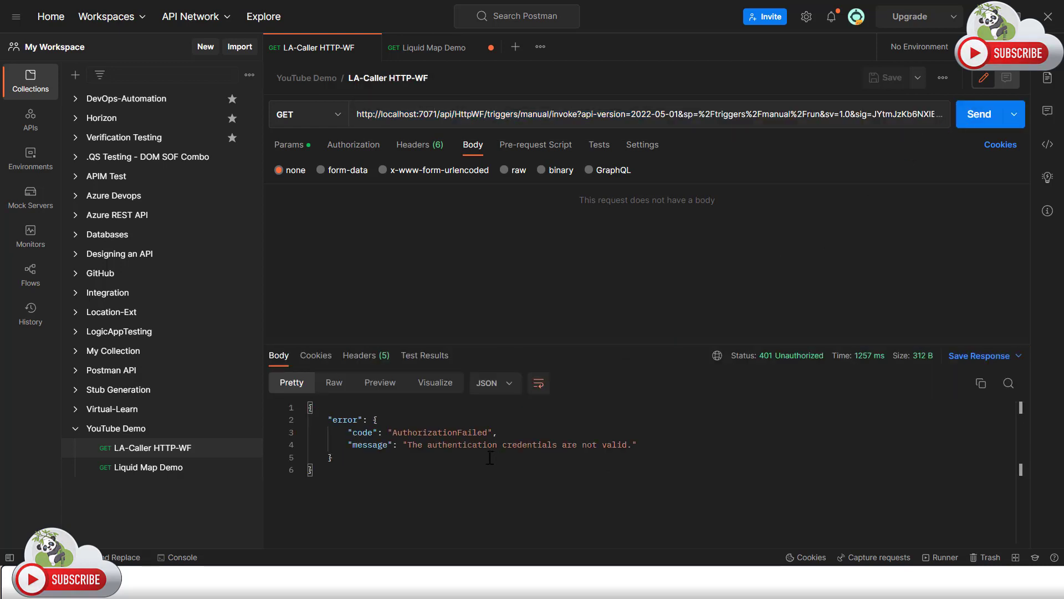
click(458, 456)
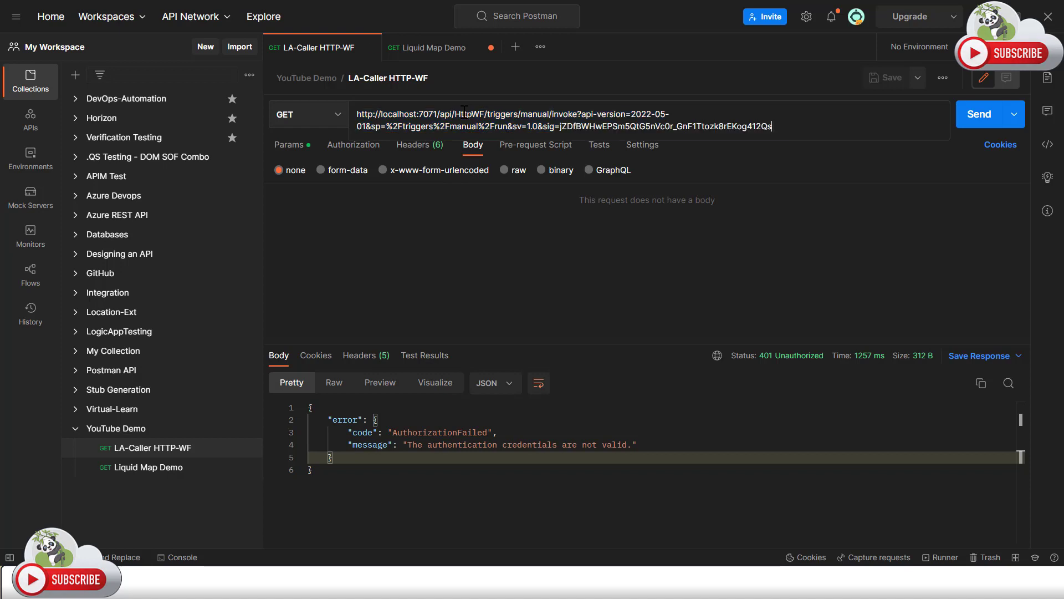
double_click(563, 127)
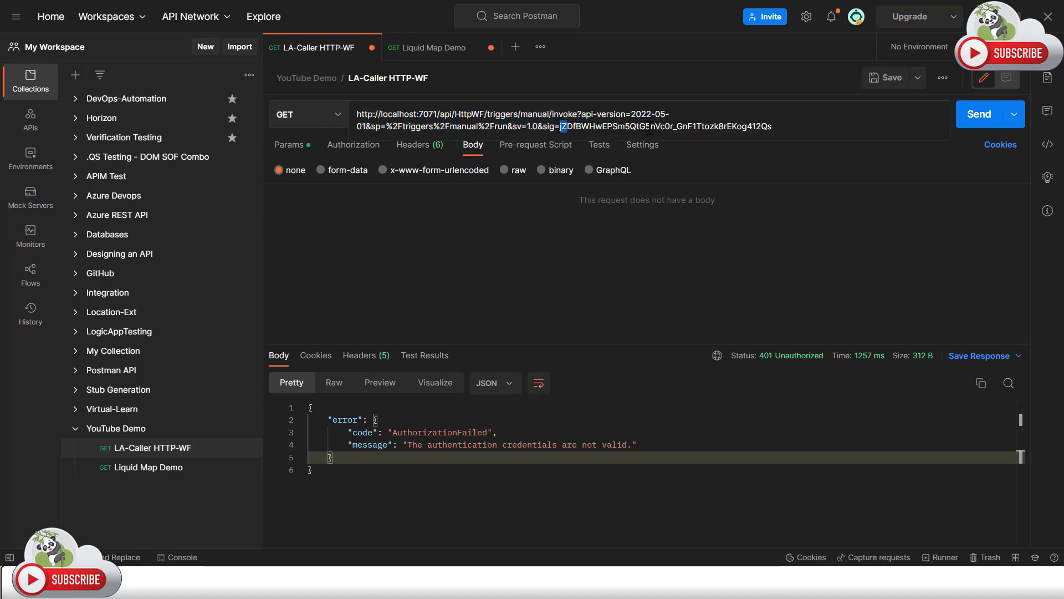
click(984, 115)
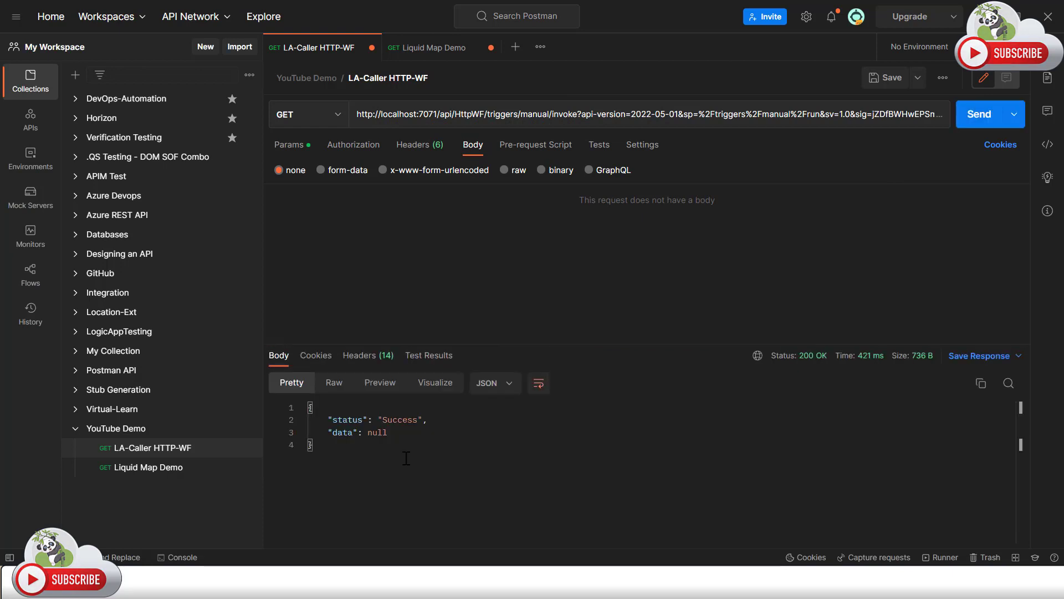
double_click(665, 125)
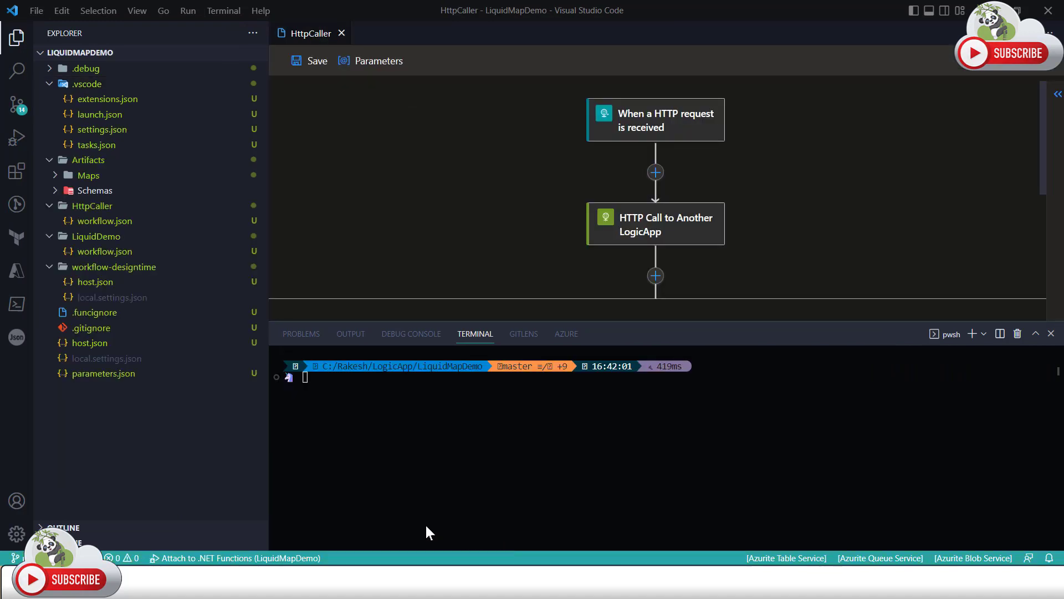
mouse_move(832, 314)
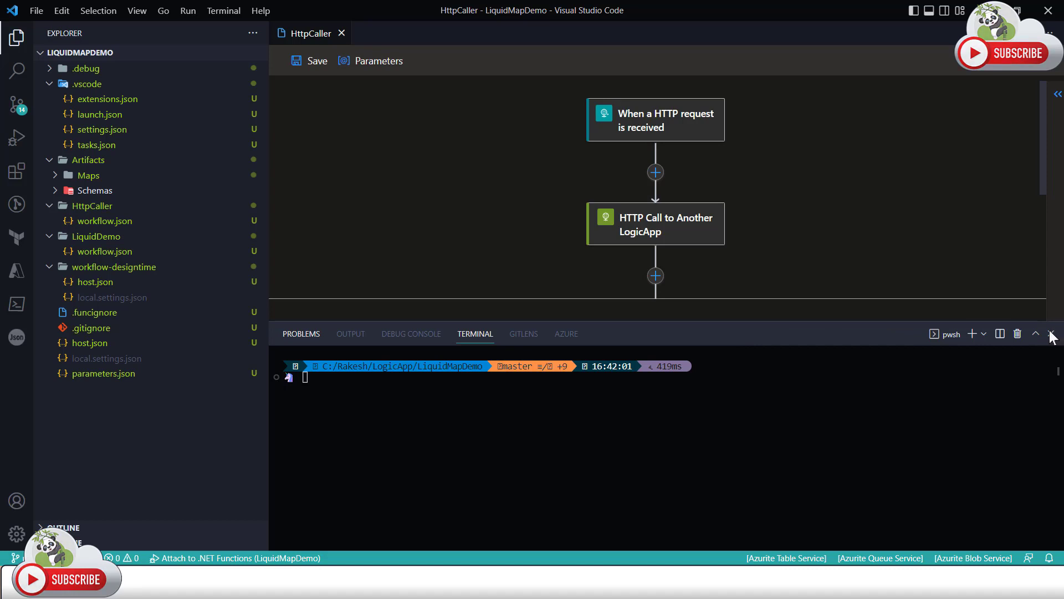
mouse_move(757, 282)
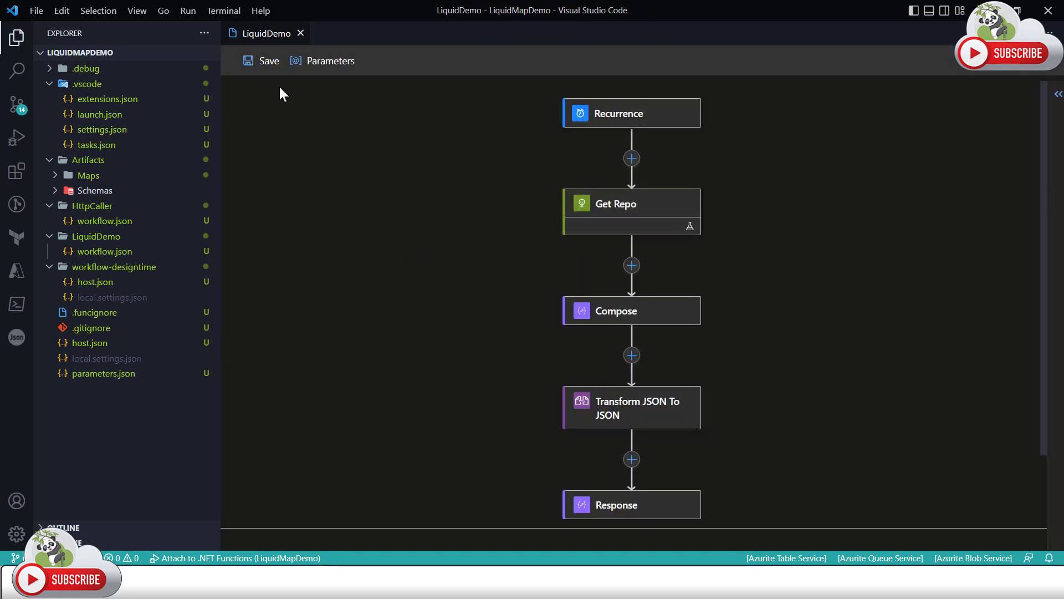
mouse_move(625, 208)
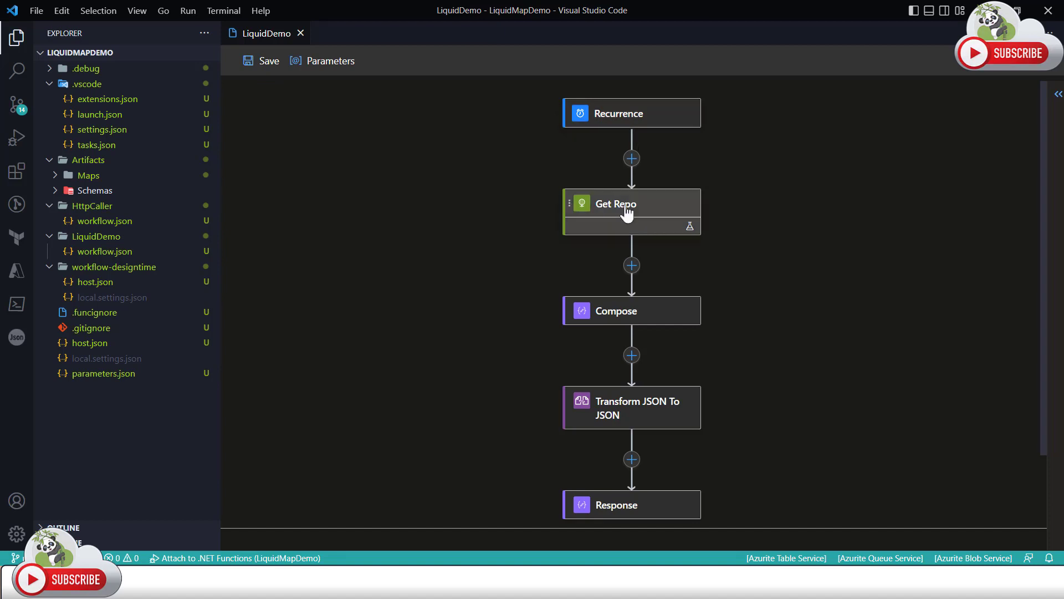
click(614, 204)
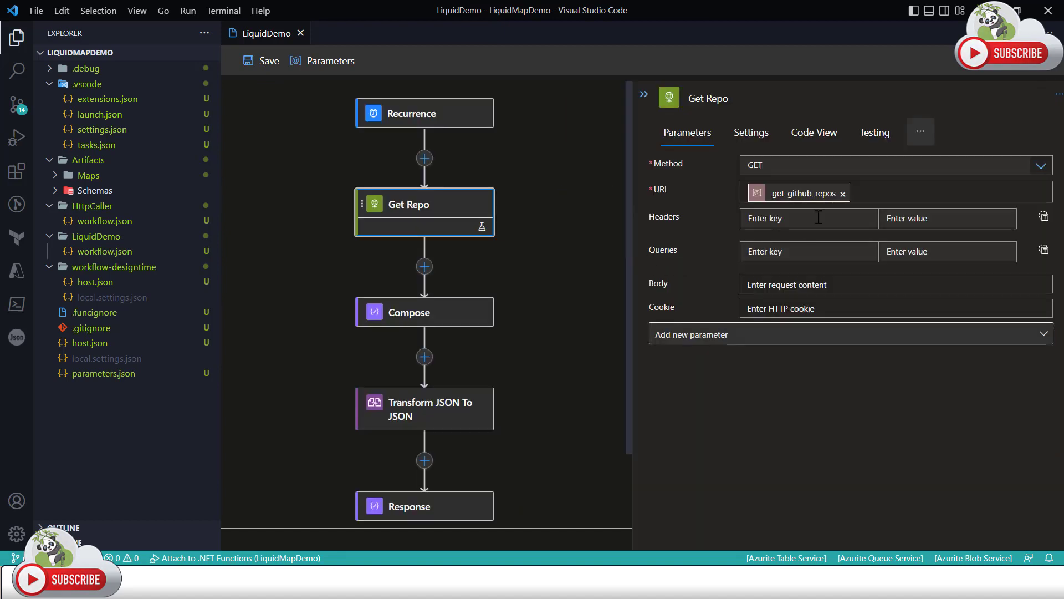
mouse_move(433, 330)
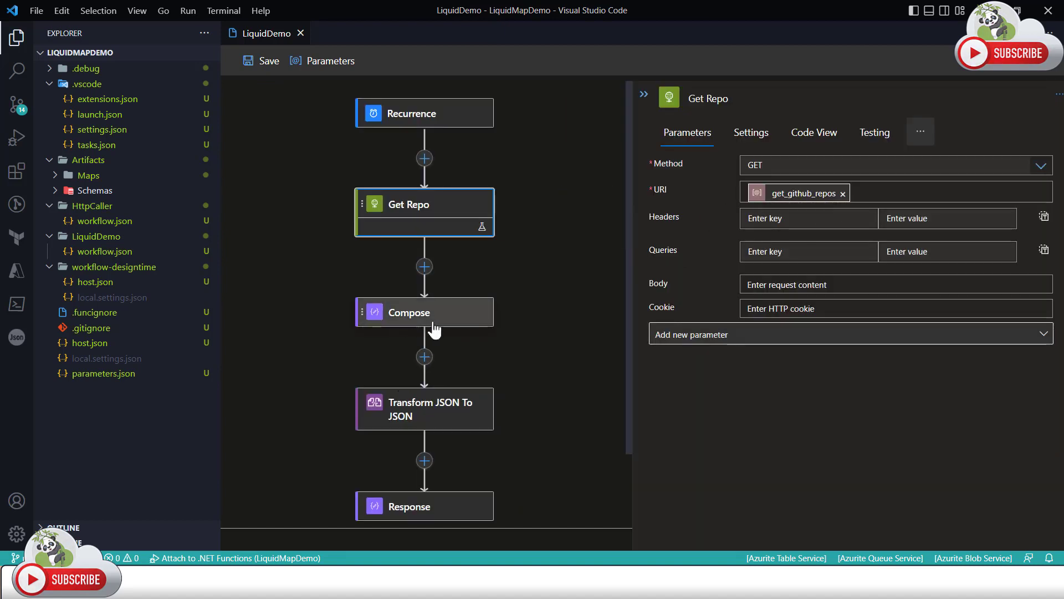
scroll(down, 3)
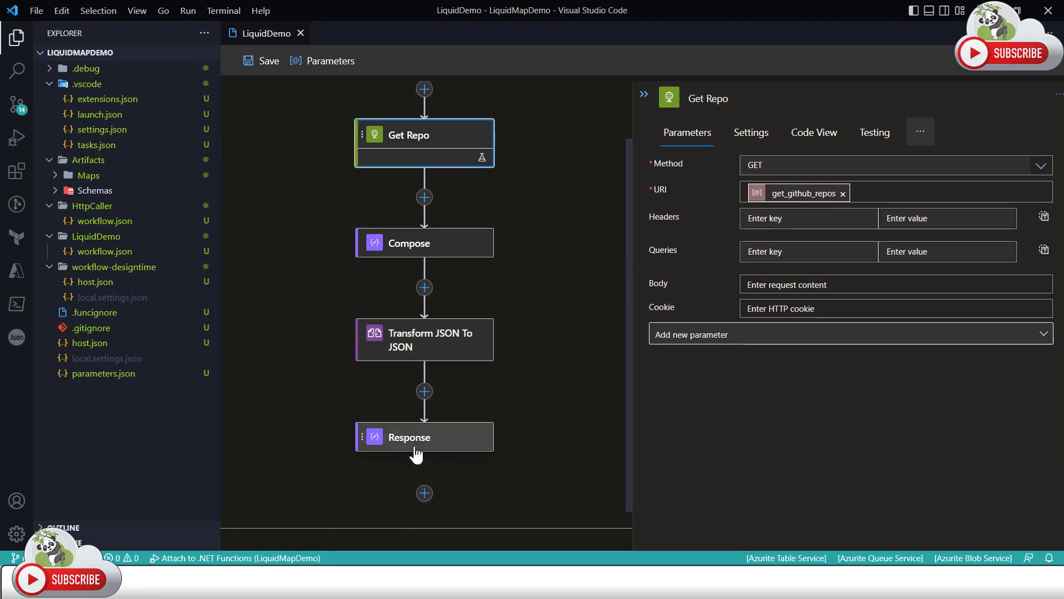
mouse_move(532, 381)
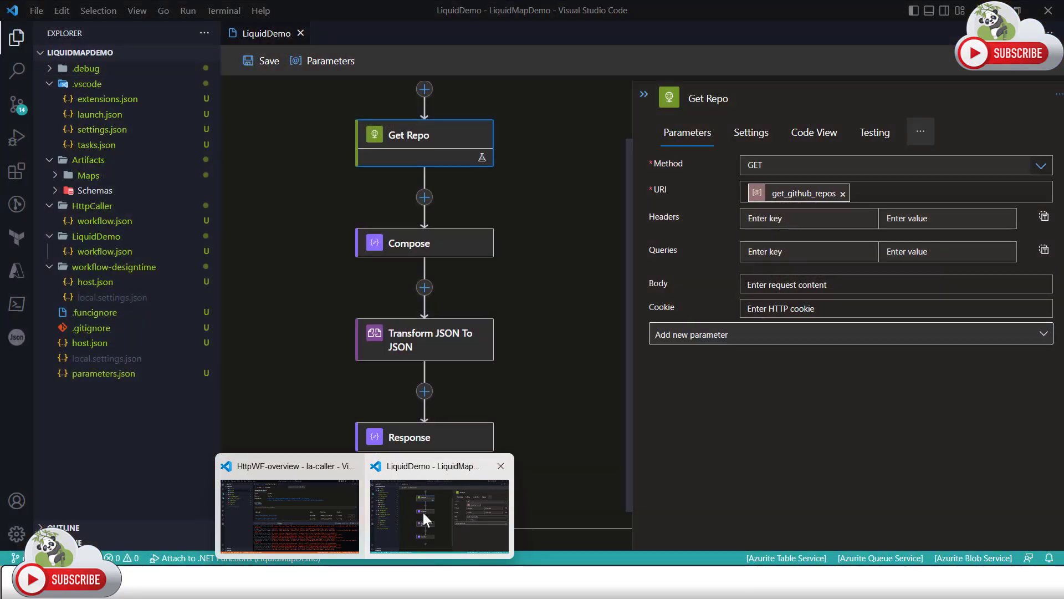
mouse_move(437, 518)
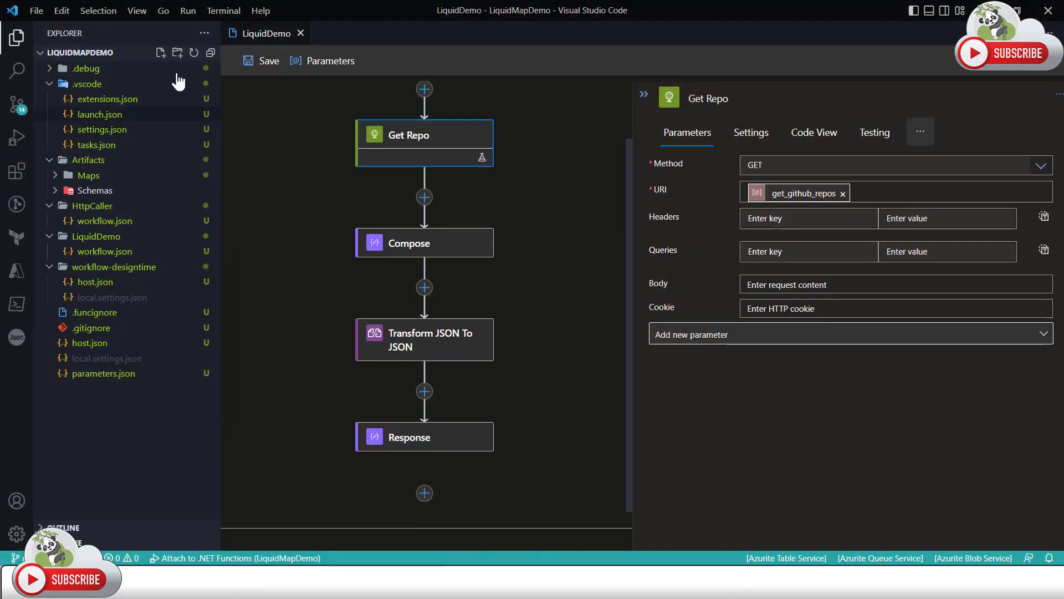
Bring up a new terminal at the LiquidMapDemo folder and focus it
click(188, 10)
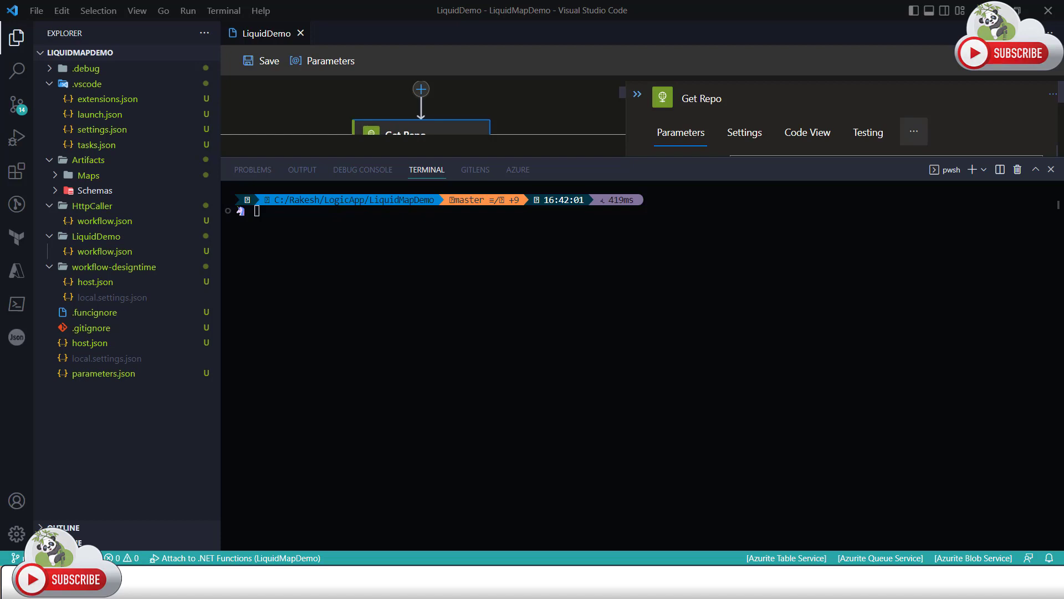
click(223, 10)
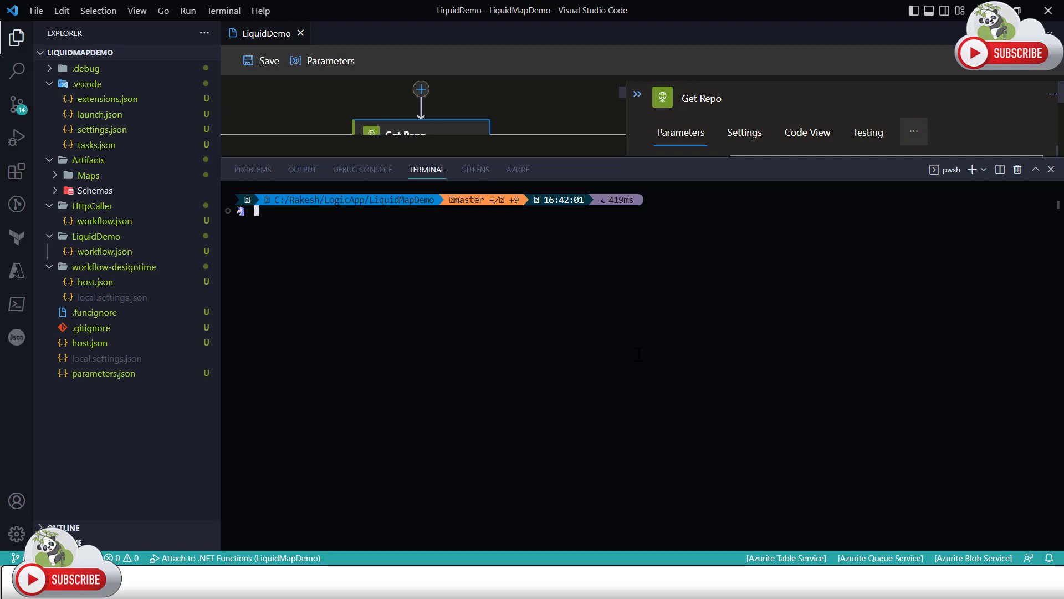
mouse_move(96, 144)
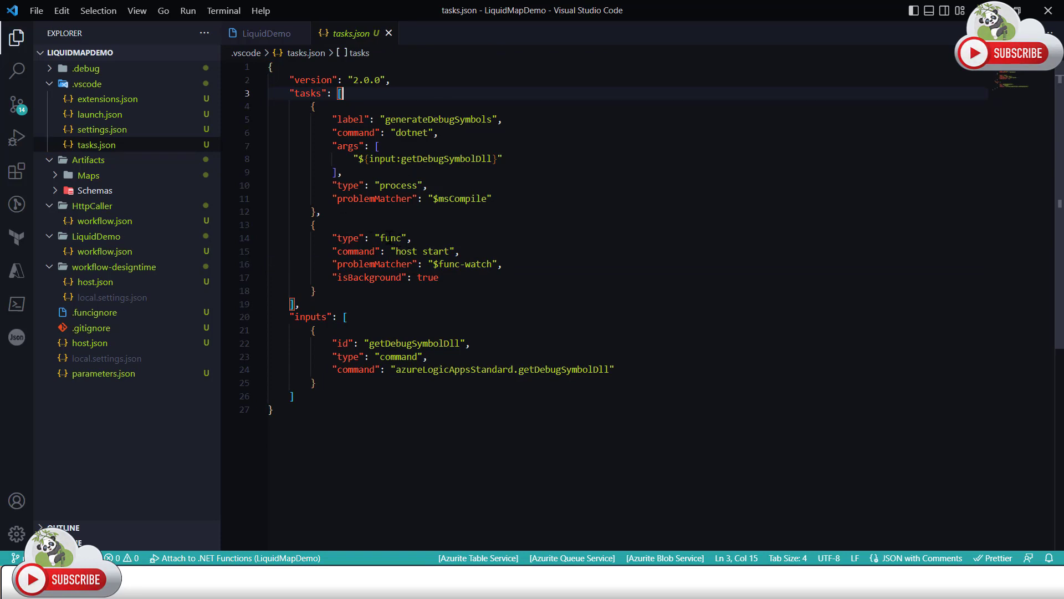
Change the func task command in tasks.json to "host start --port 7074"
double_click(389, 237)
text( --port )
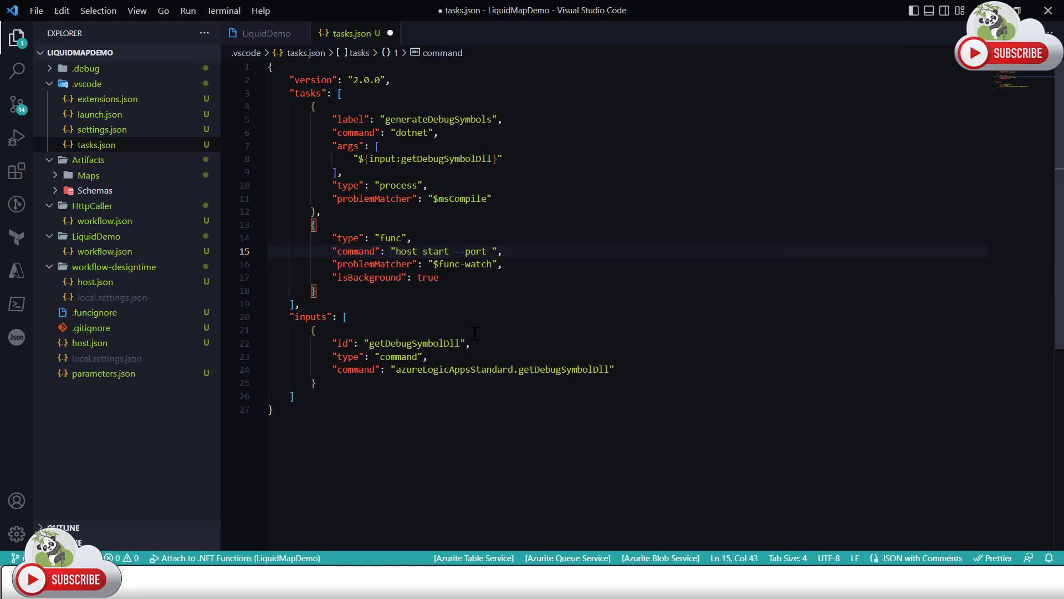
text(7074)
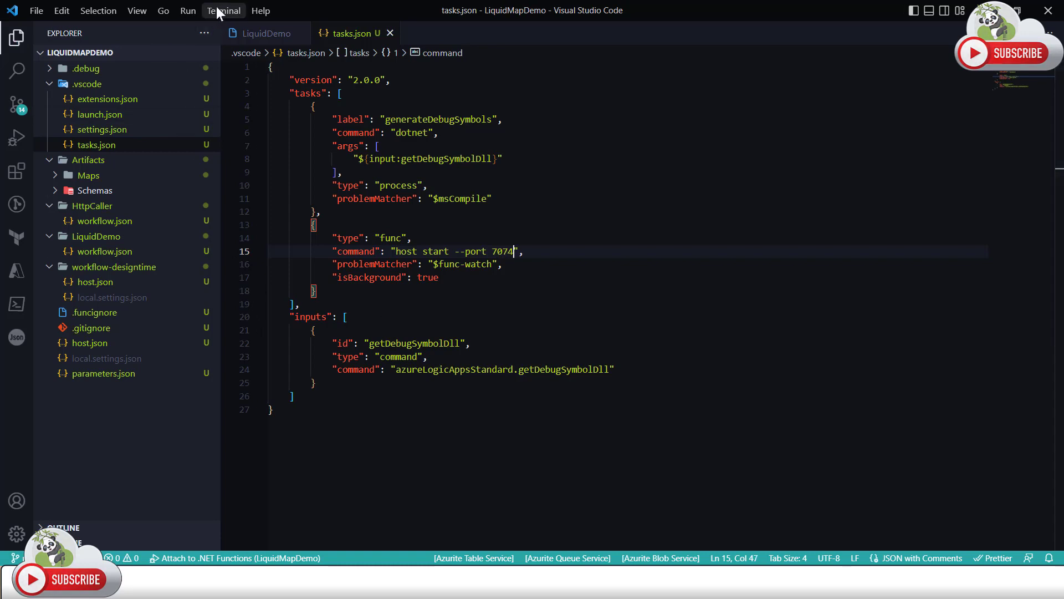
Run without debugging so func host starts on 7074, then return to the LiquidDemo designer
click(188, 10)
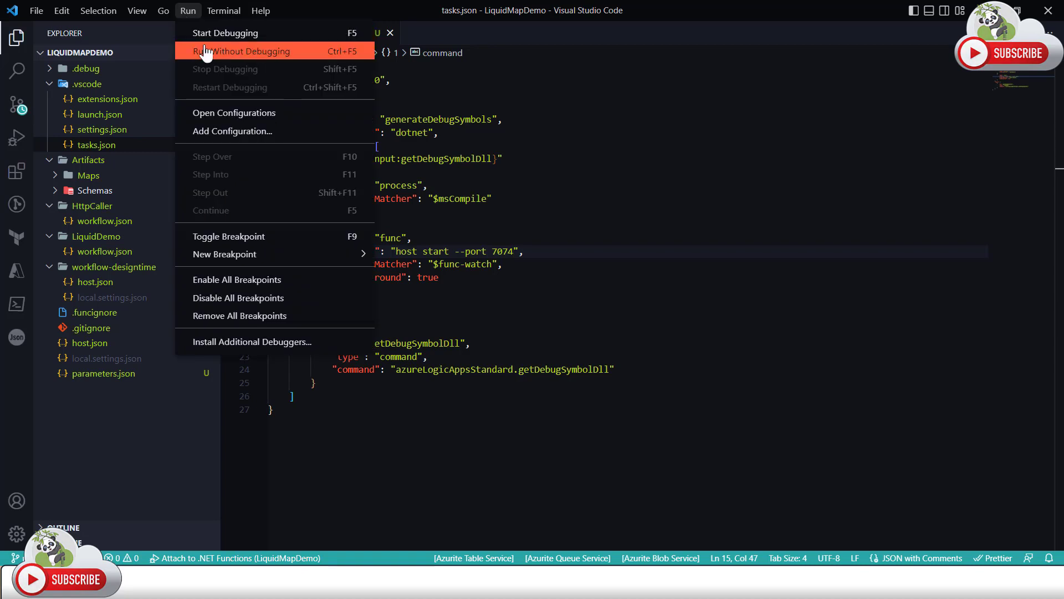
mouse_move(225, 32)
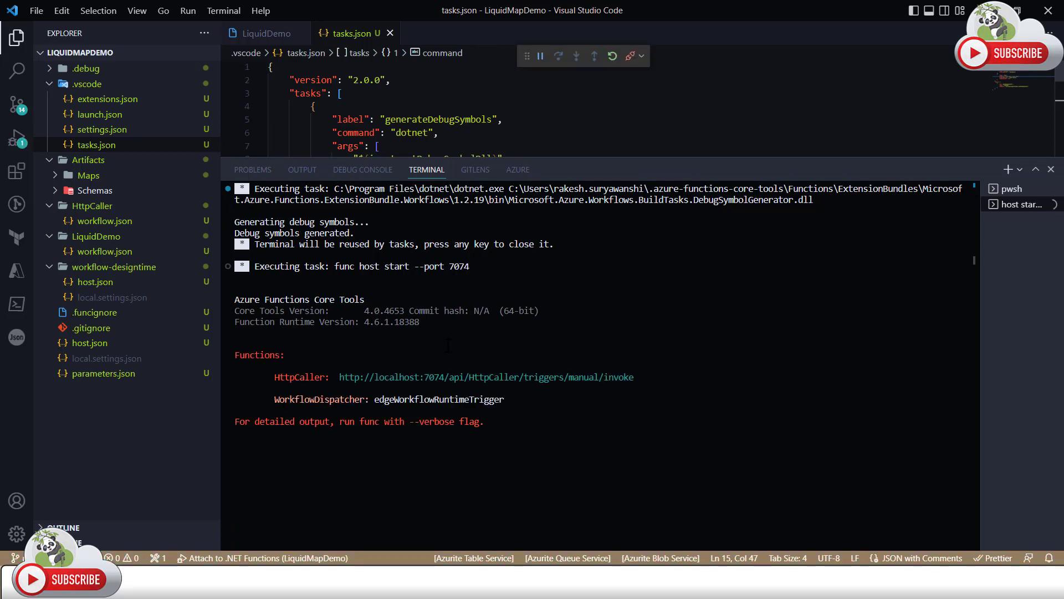
mouse_move(485, 377)
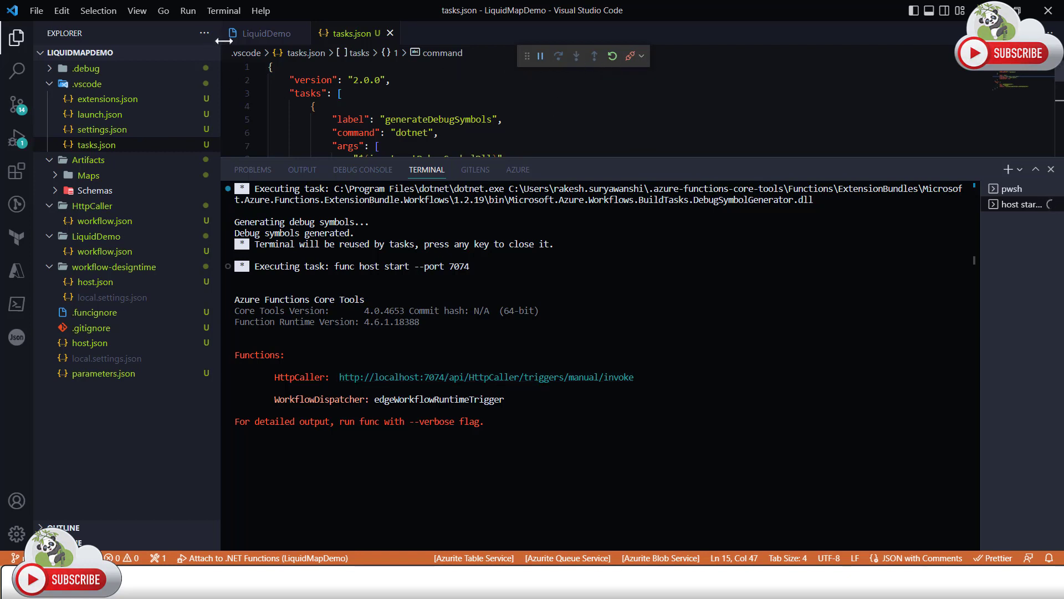
click(266, 32)
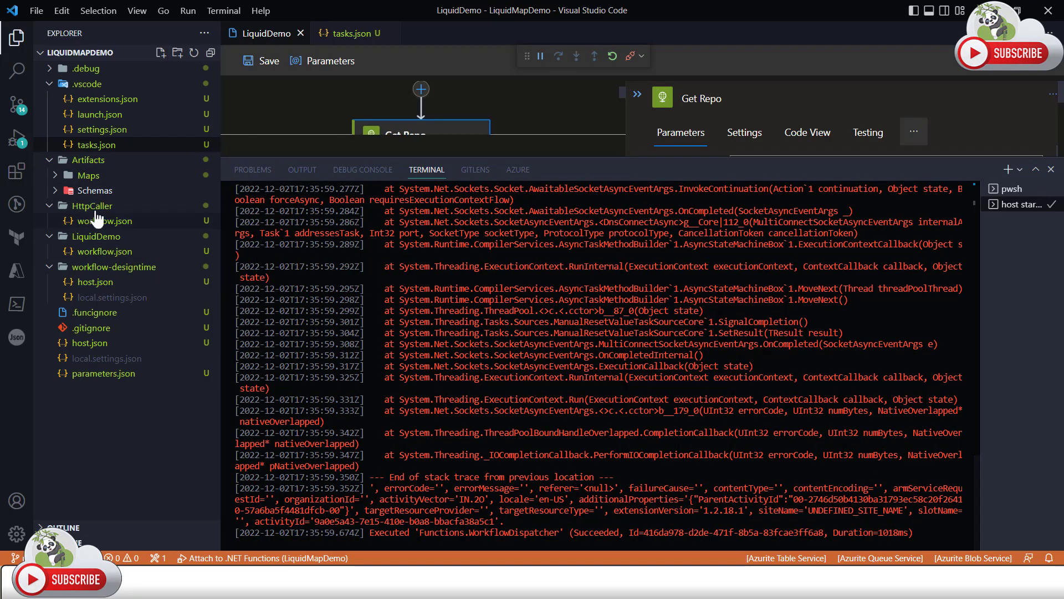
Show the LiquidDemo workflow.json overview with its succeeded stateful run
click(95, 145)
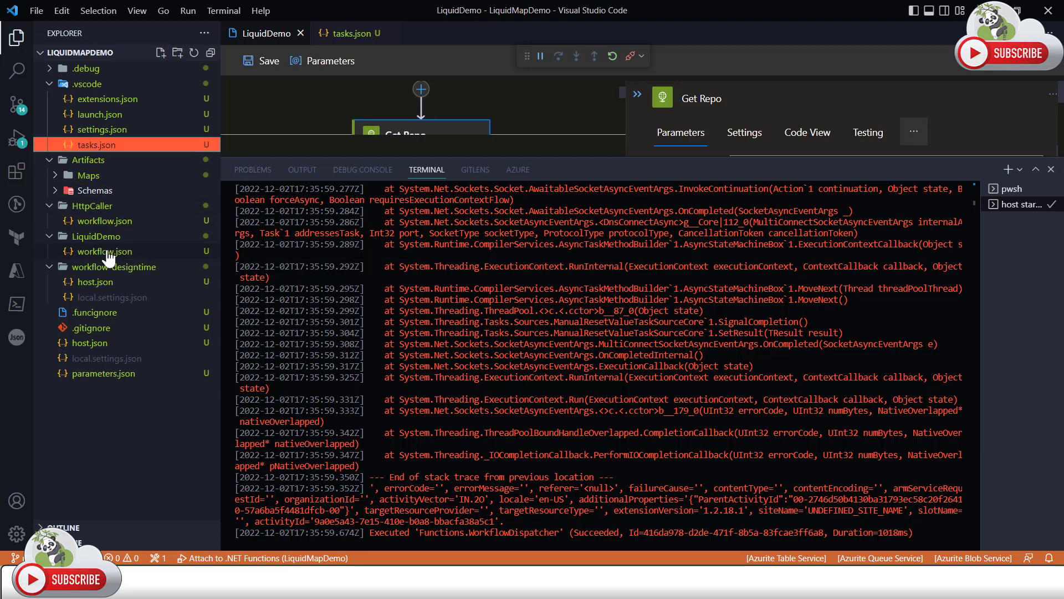
right_click(105, 251)
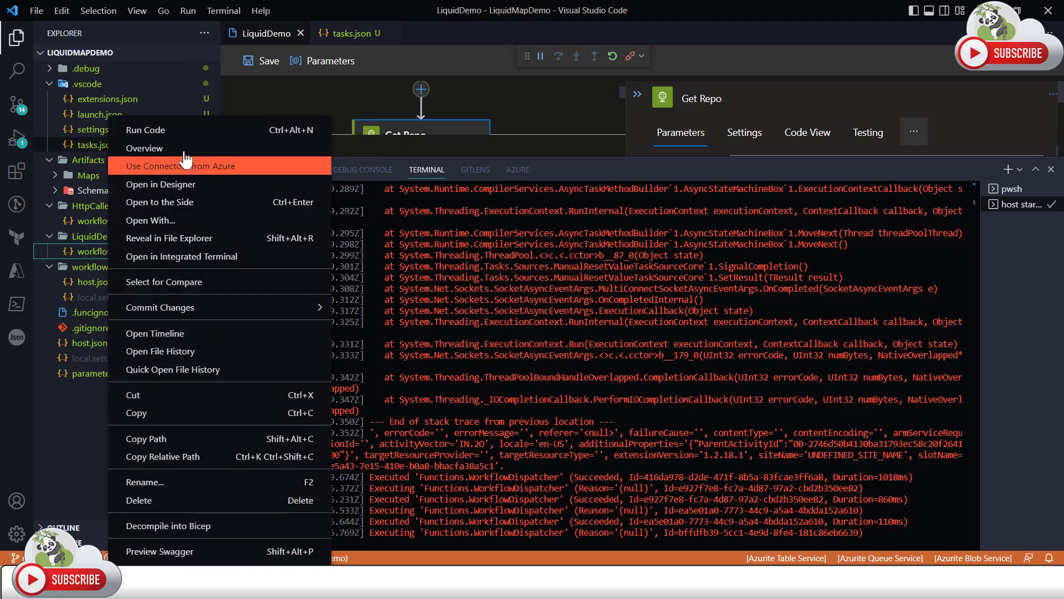
click(144, 148)
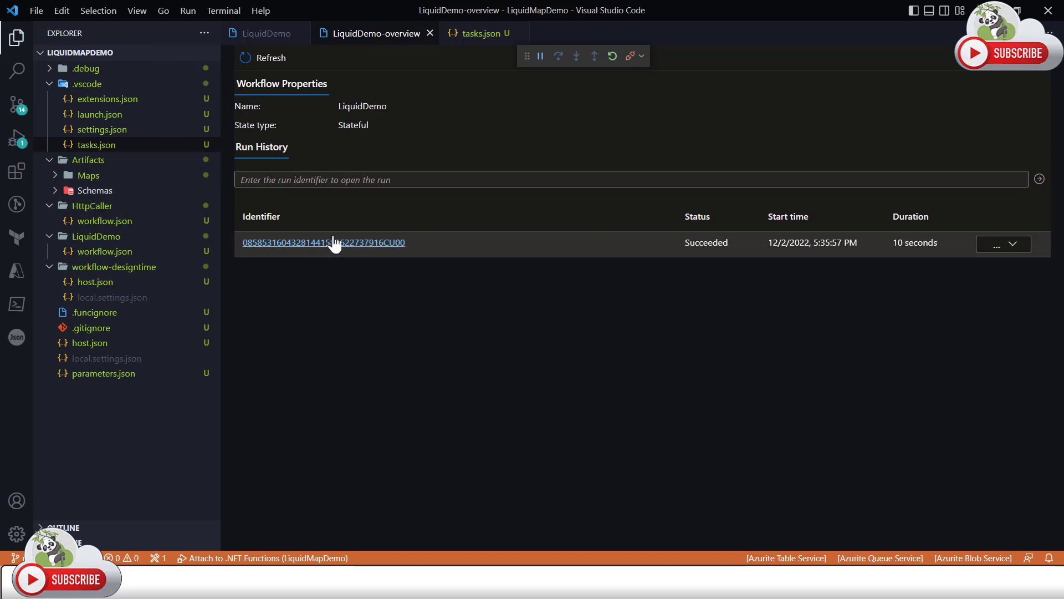
Inspect the earlier run, then the newest LiquidDemo run, confirming all actions succeeded
click(323, 242)
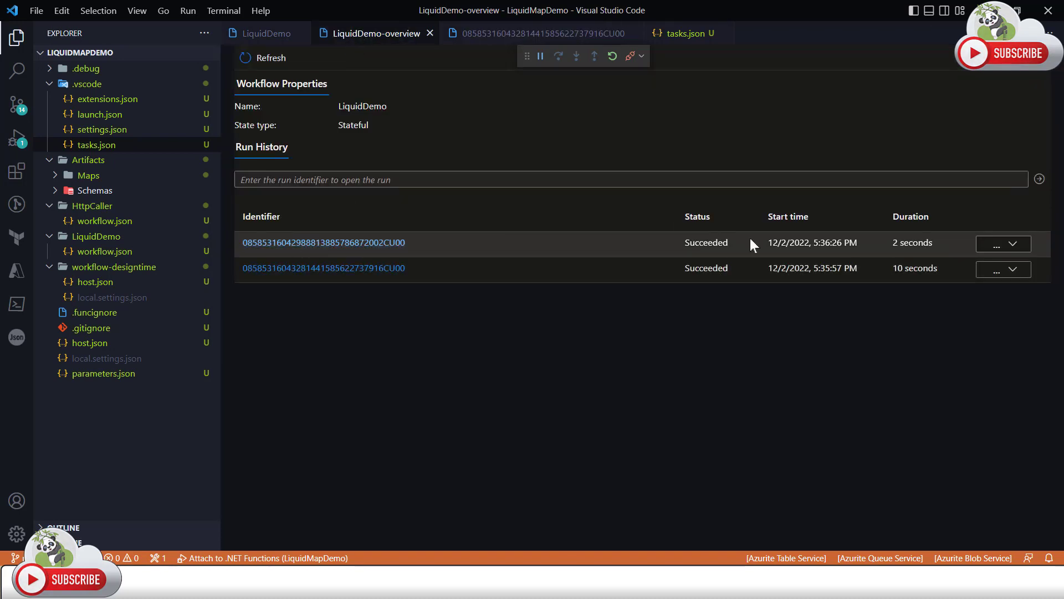
mouse_move(584, 250)
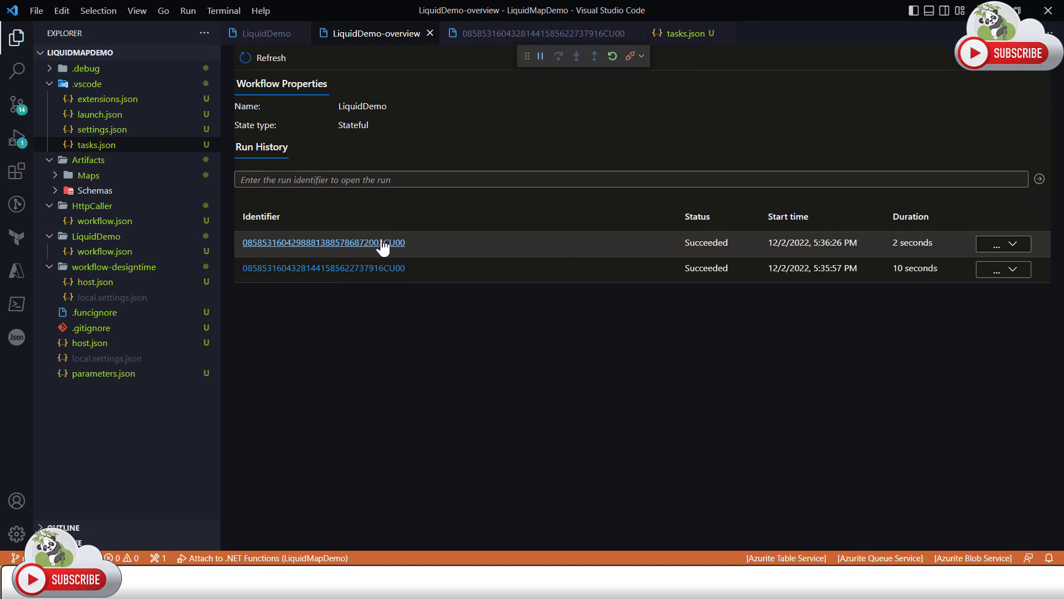
click(322, 243)
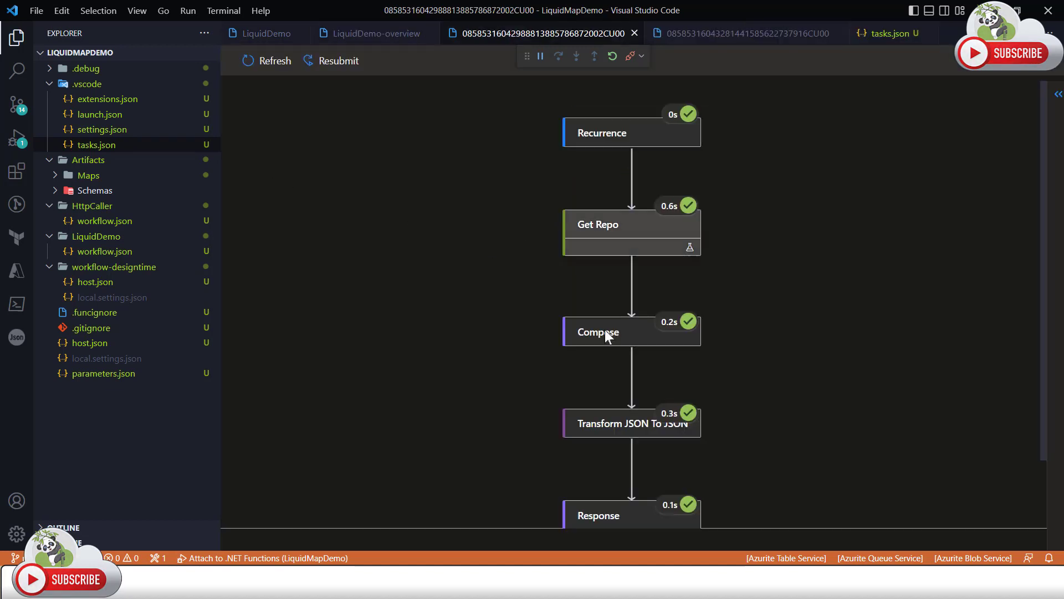
scroll(down, 3)
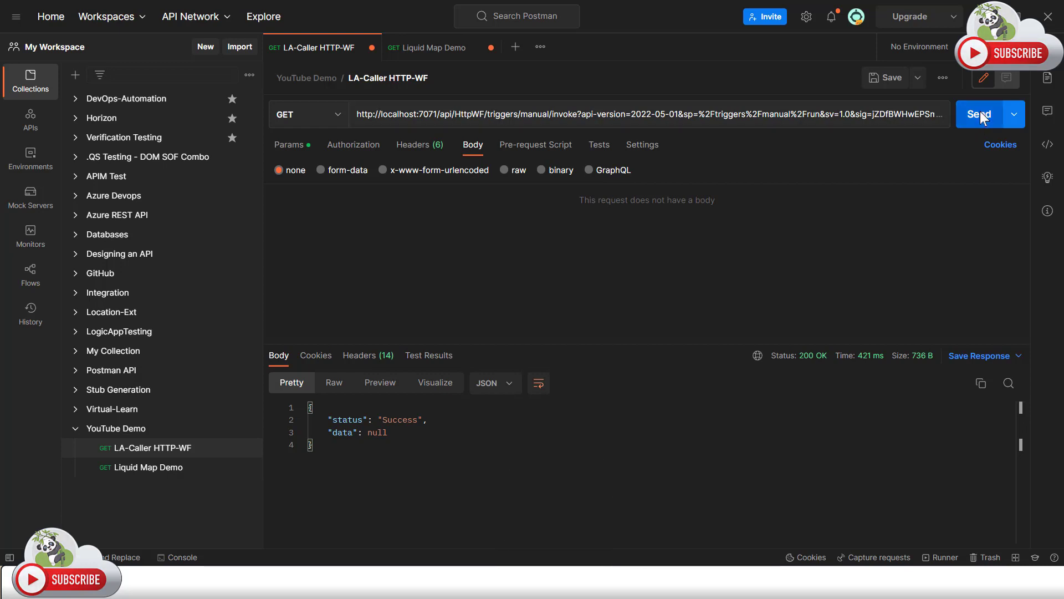
Send the LA-Caller HTTP-WF request to port 7071 and get 200 OK Success
click(979, 114)
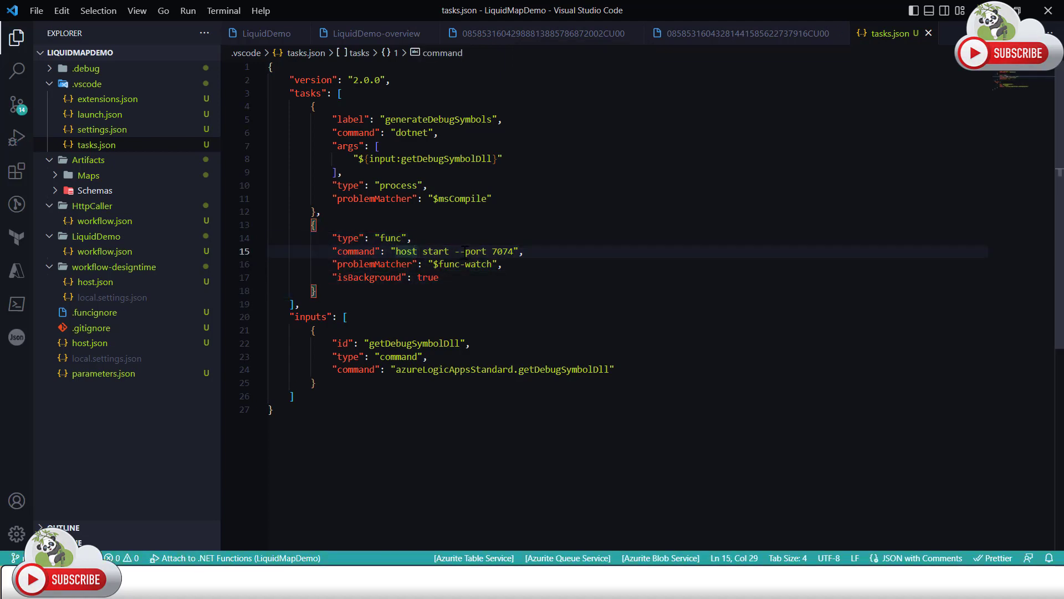
drag(451, 251, 516, 252)
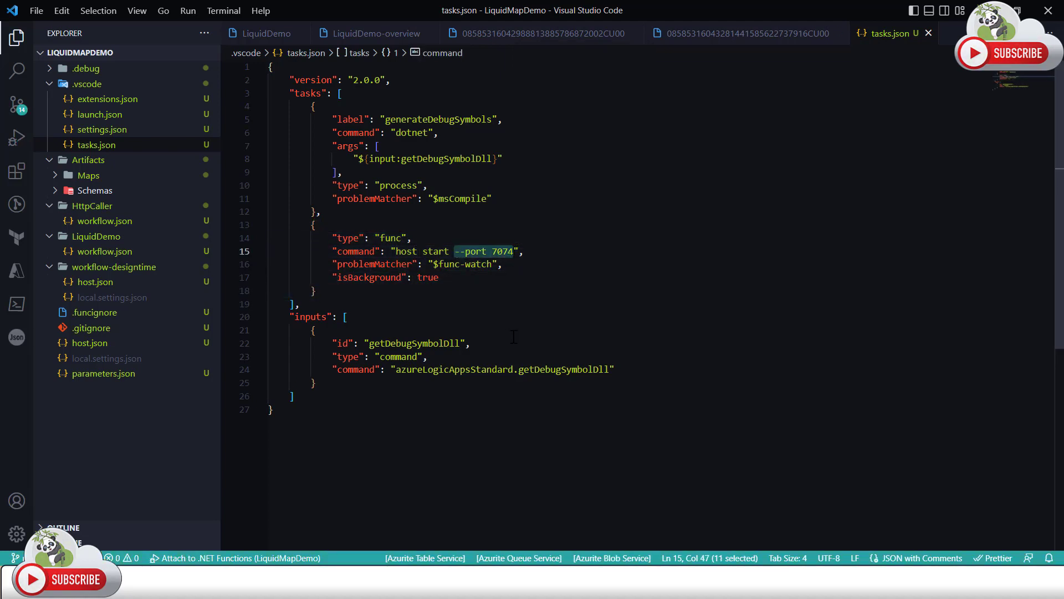